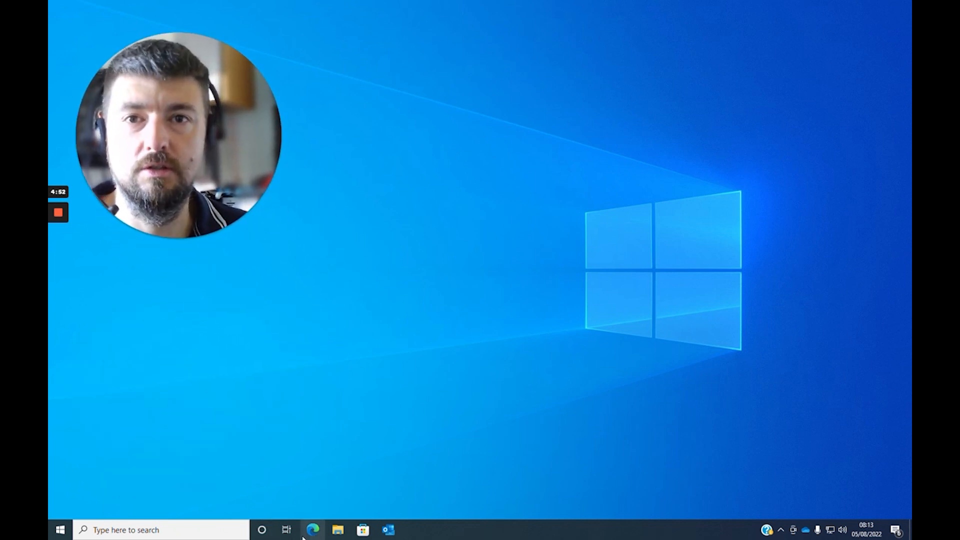
Open a new File Explorer window from the taskbar icon
left_click(337, 530)
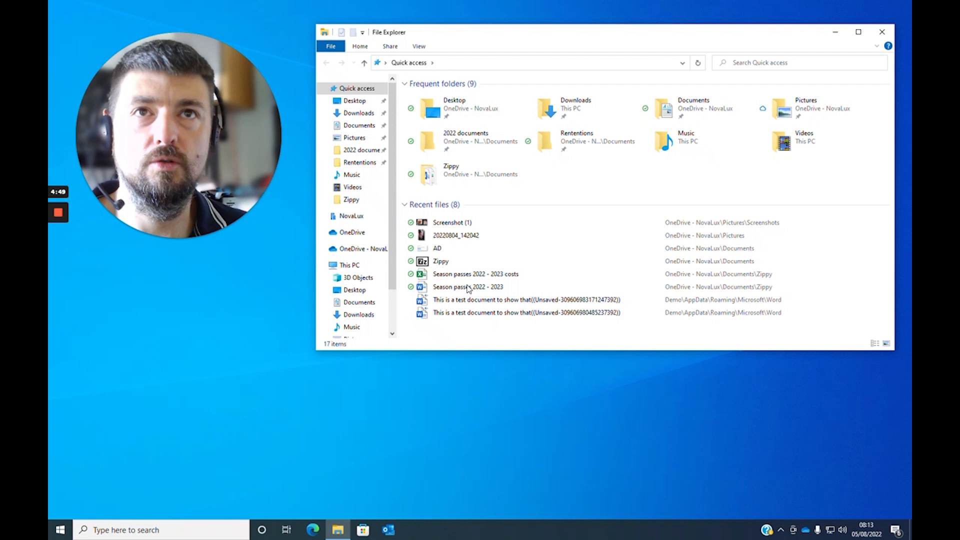
mouse_move(421, 153)
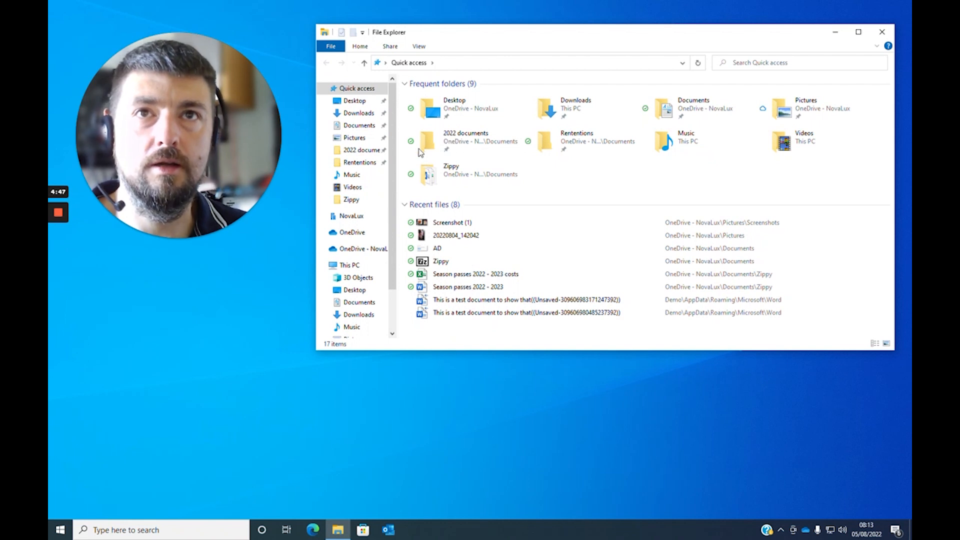
mouse_move(354, 275)
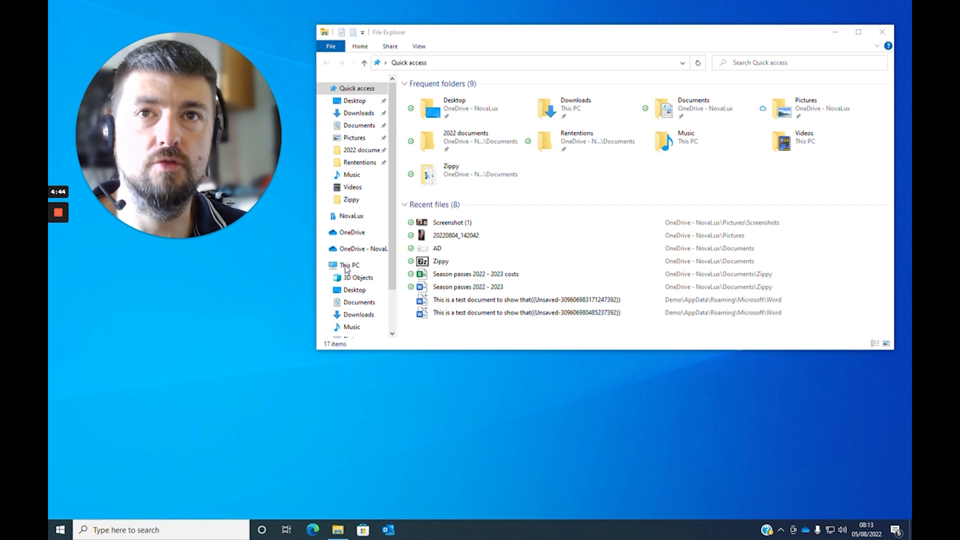
Check Local Disk (C:) properties, then Program Files (x86) properties: 2.56 GB, 10,684 files
left_click(349, 264)
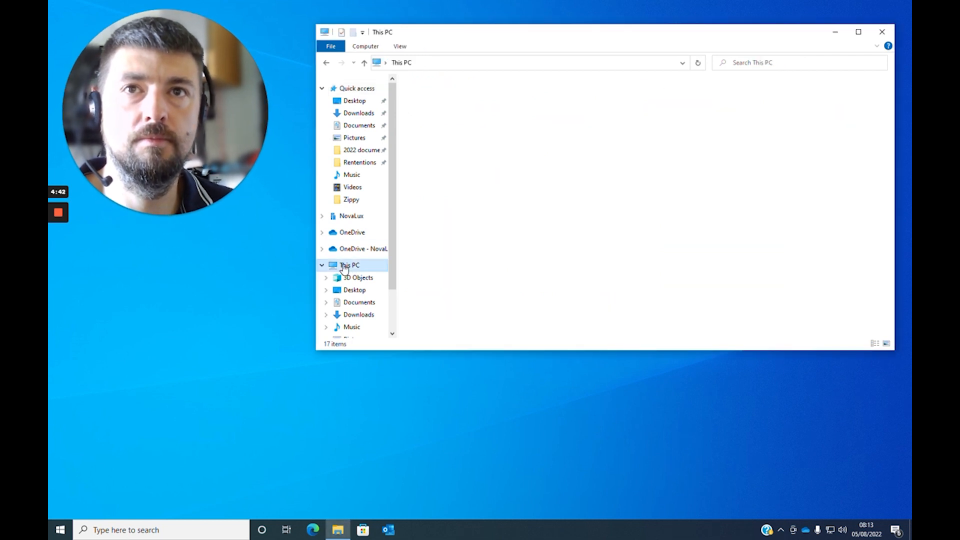
right_click(472, 212)
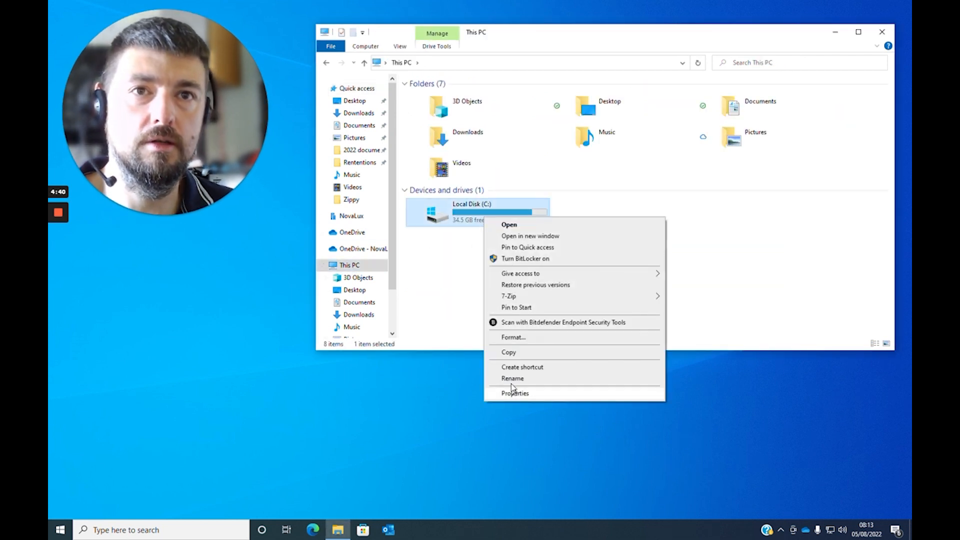
left_click(515, 393)
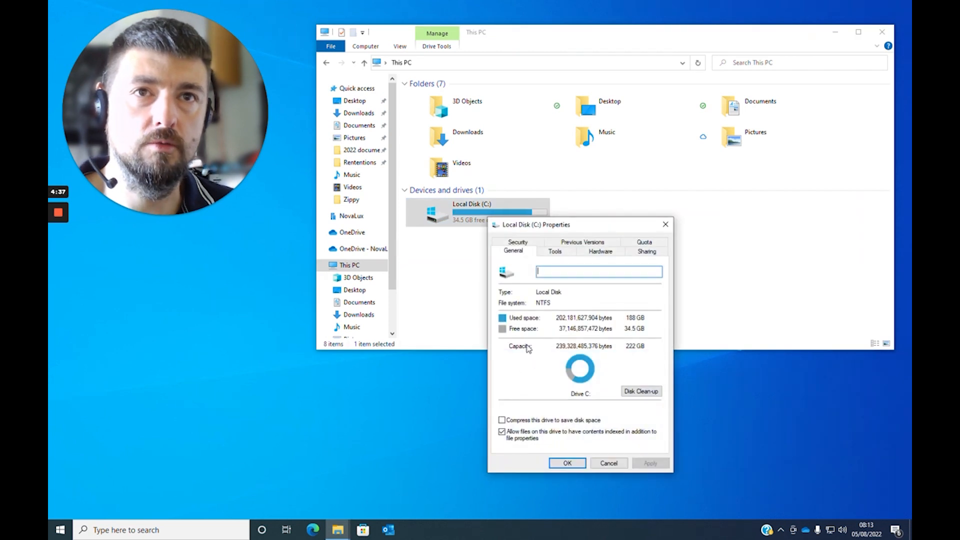
mouse_move(655, 270)
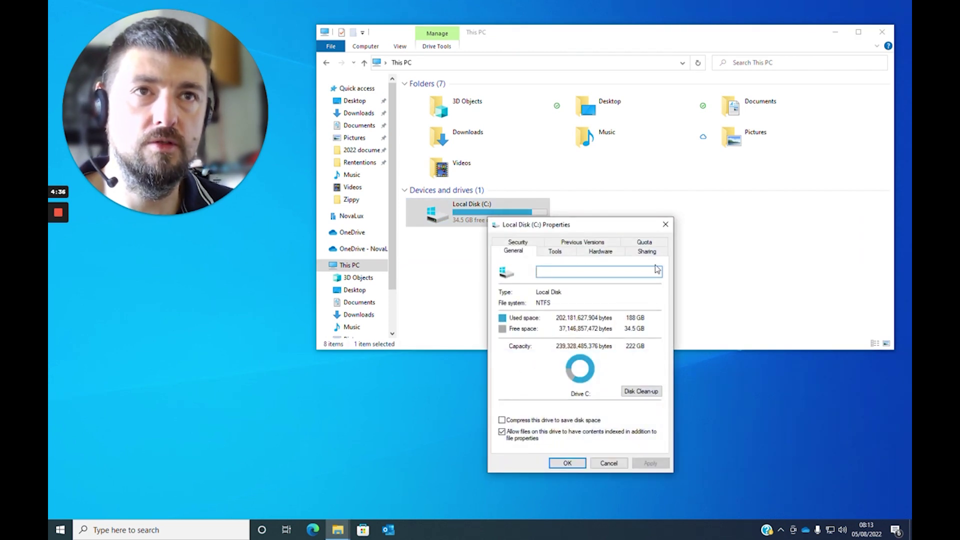
left_click(609, 463)
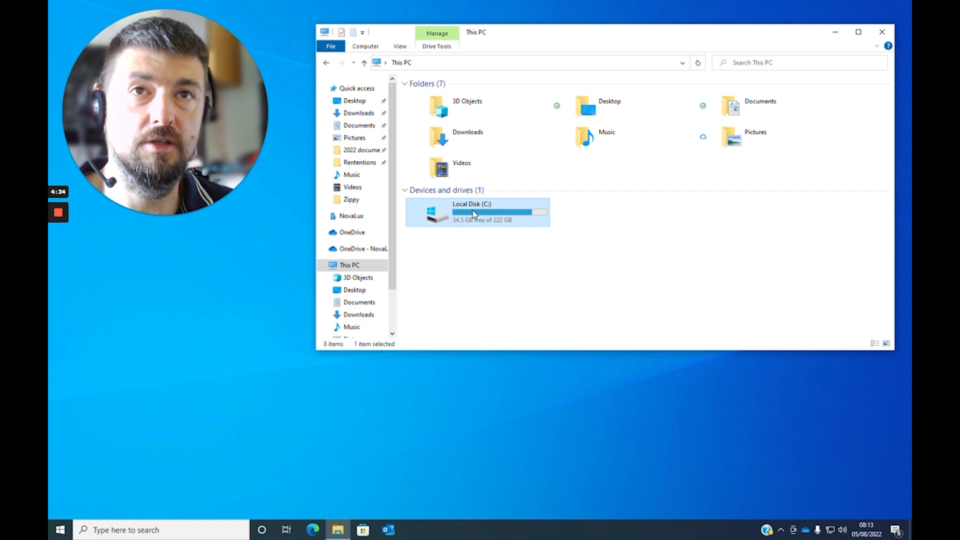
right_click(437, 171)
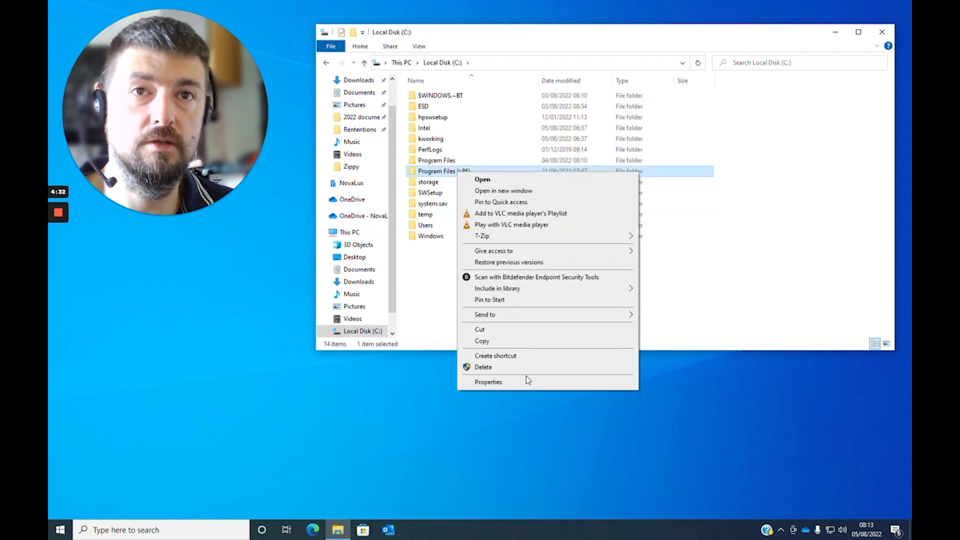
left_click(489, 382)
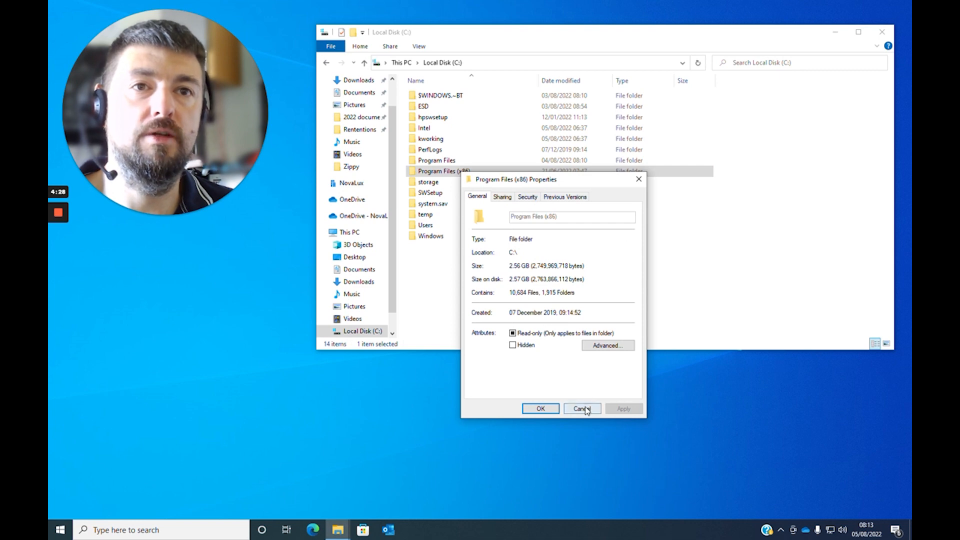
Go from the Start menu into Settings, System, landing on the Display page
left_click(60, 530)
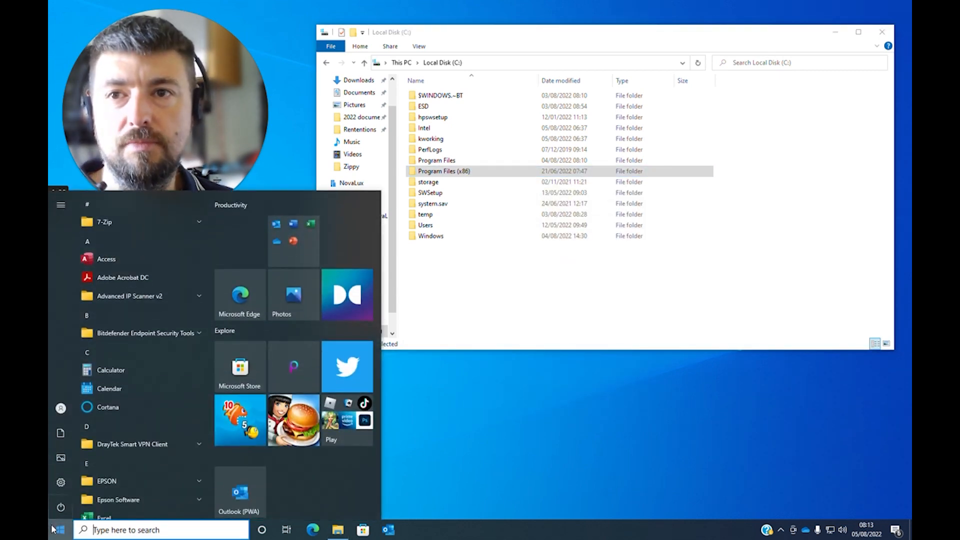
left_click(60, 483)
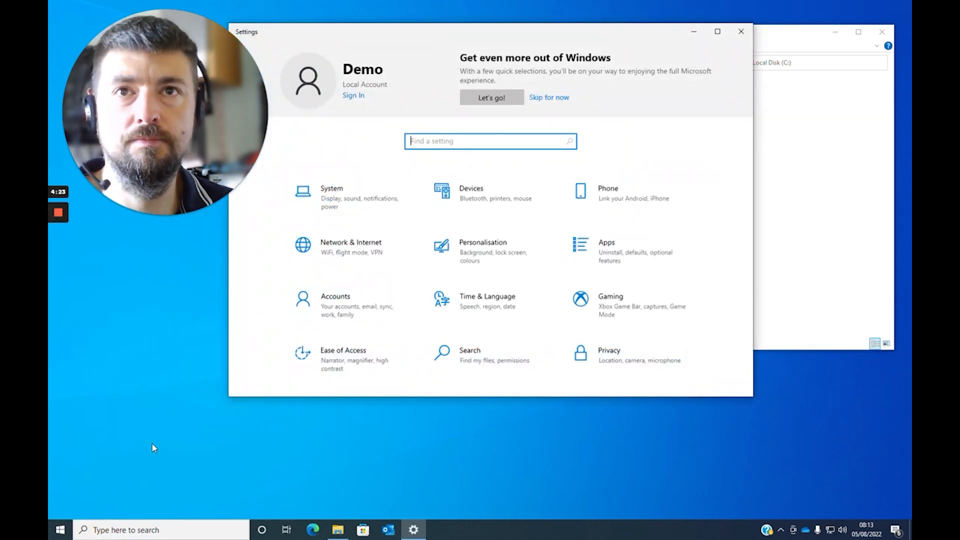
left_click(331, 196)
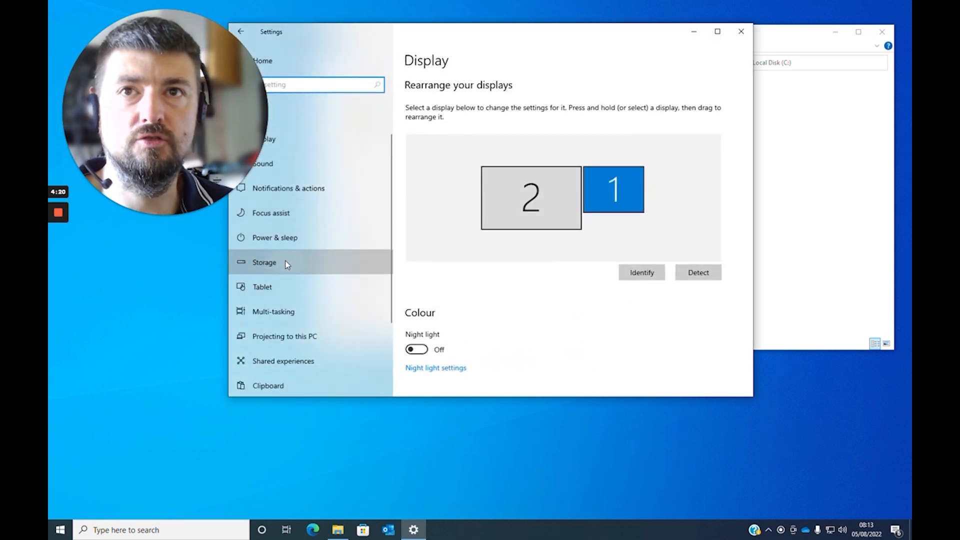
Review all C: storage categories, including Other 74.4 GB and System & reserved 47.8 GB
left_click(265, 262)
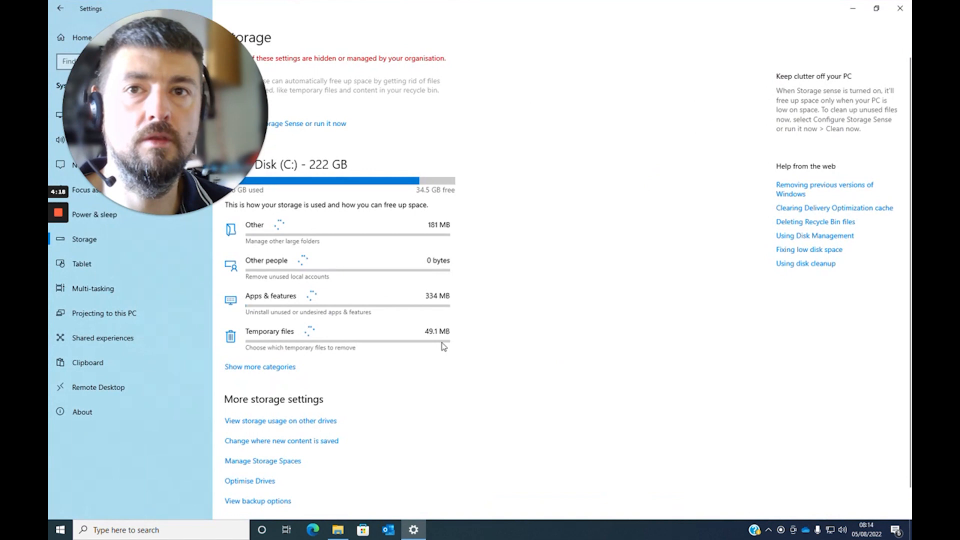
left_click(260, 367)
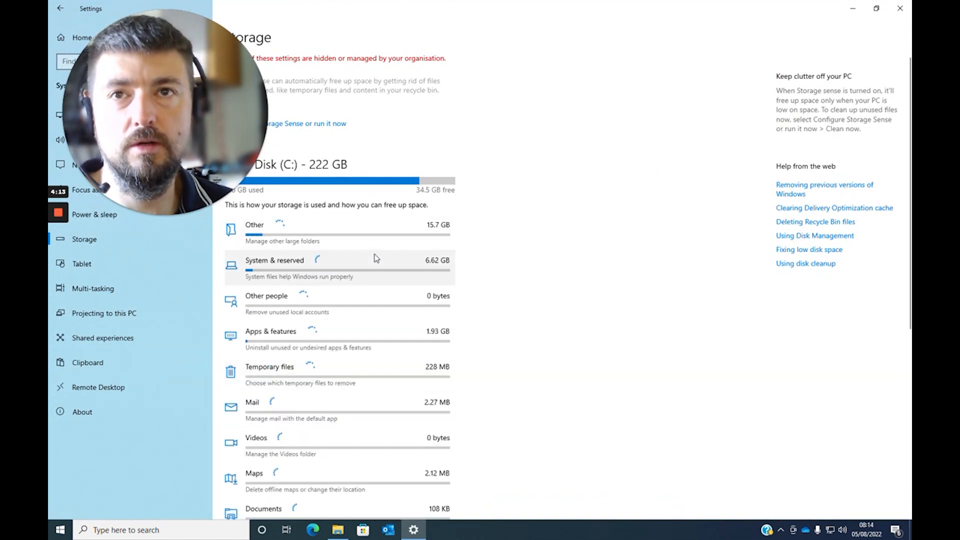
scroll("down", 3)
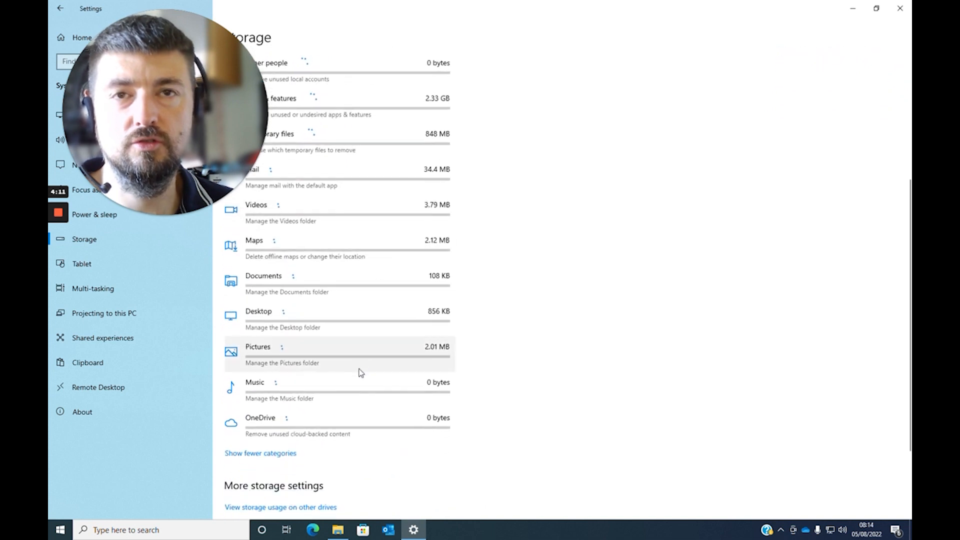
scroll("up", 3)
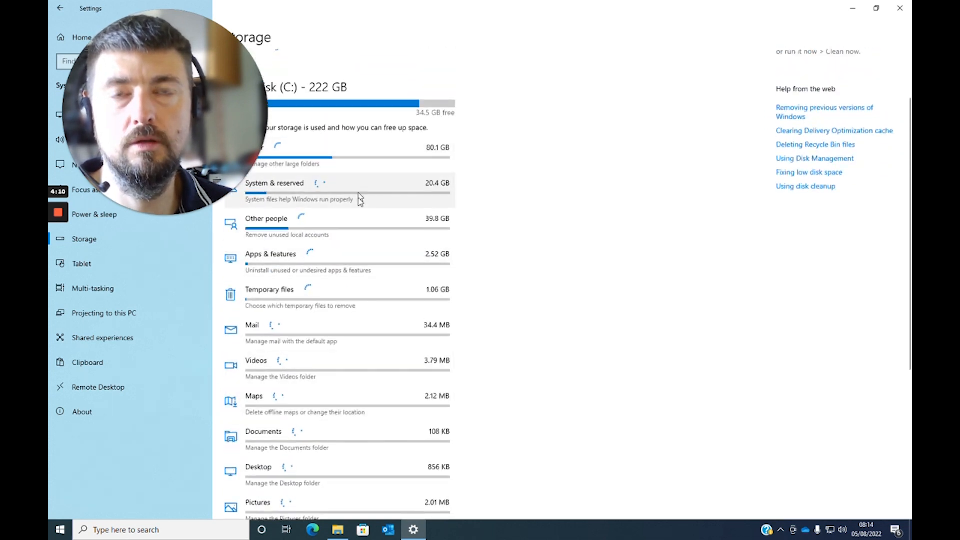
scroll("up", 3)
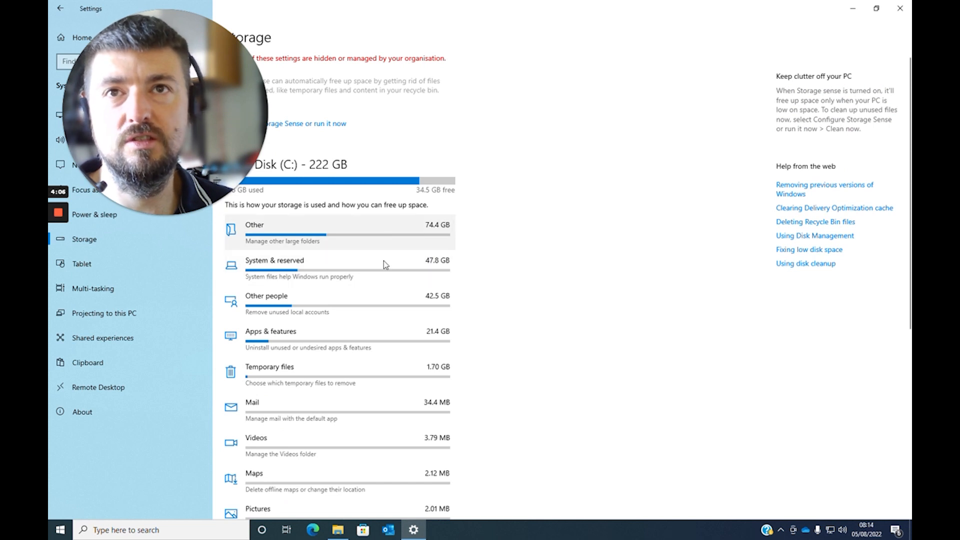
scroll("down", 3)
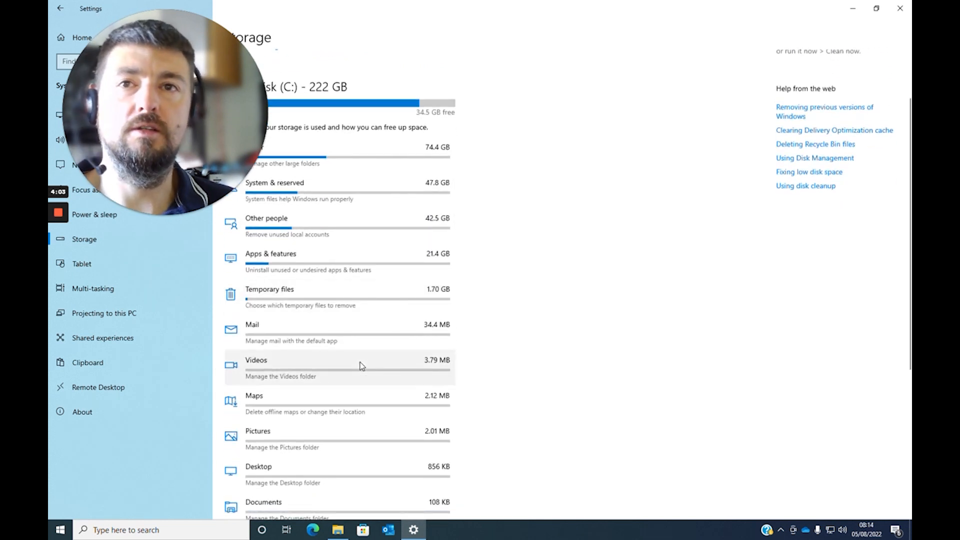
scroll("up", 3)
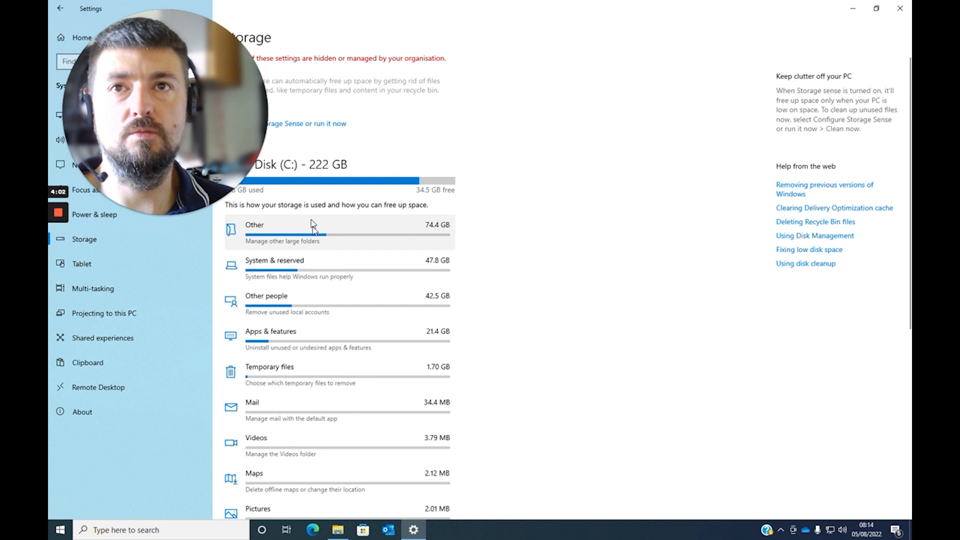
left_click(282, 240)
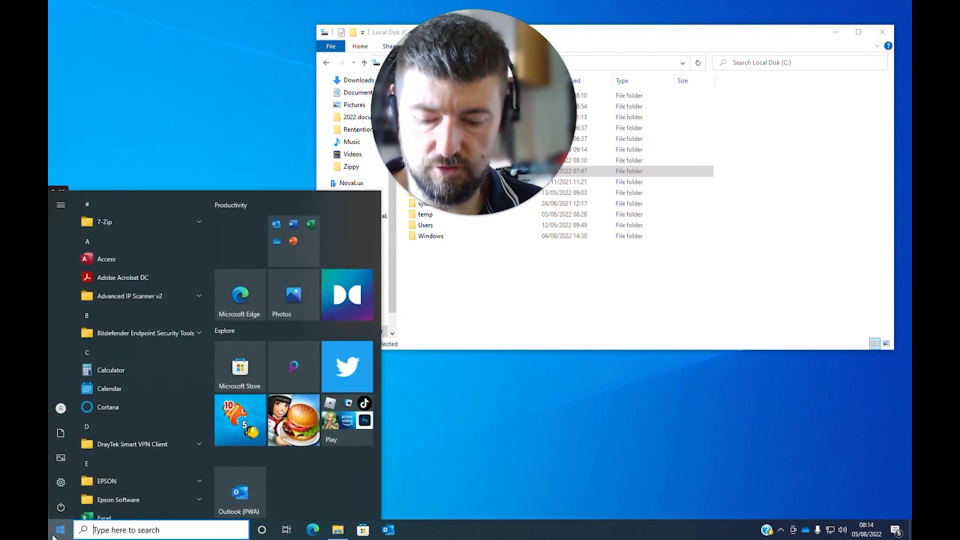
Search 'tree' from Start and open the TreeSize web results in Edge
type("tree")
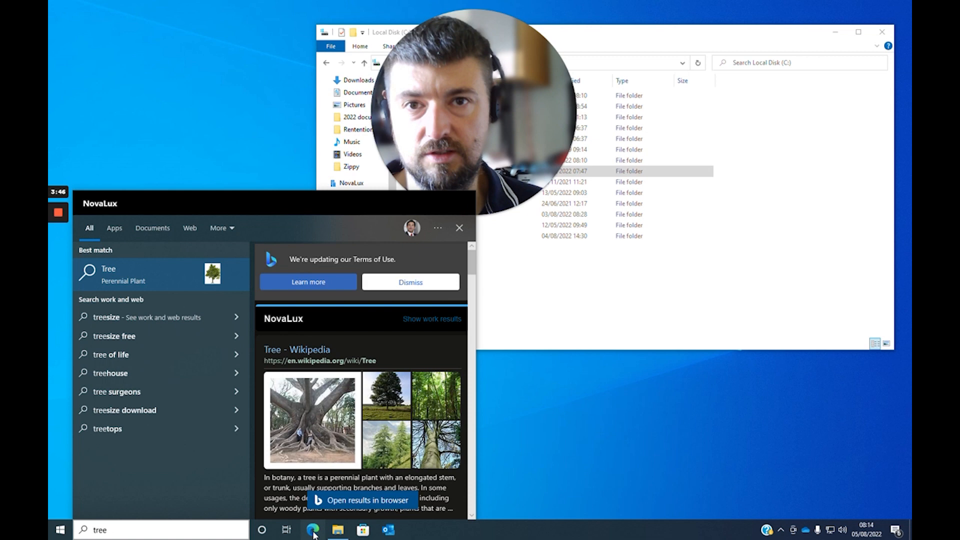
left_click(312, 530)
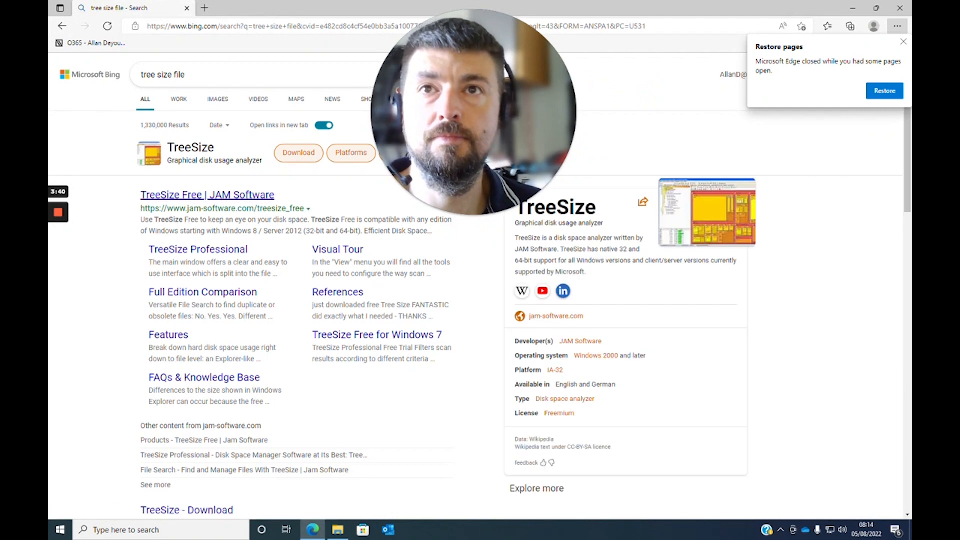
Open the 'TreeSize Free | JAM Software' link from the Bing results
scroll("down", 3)
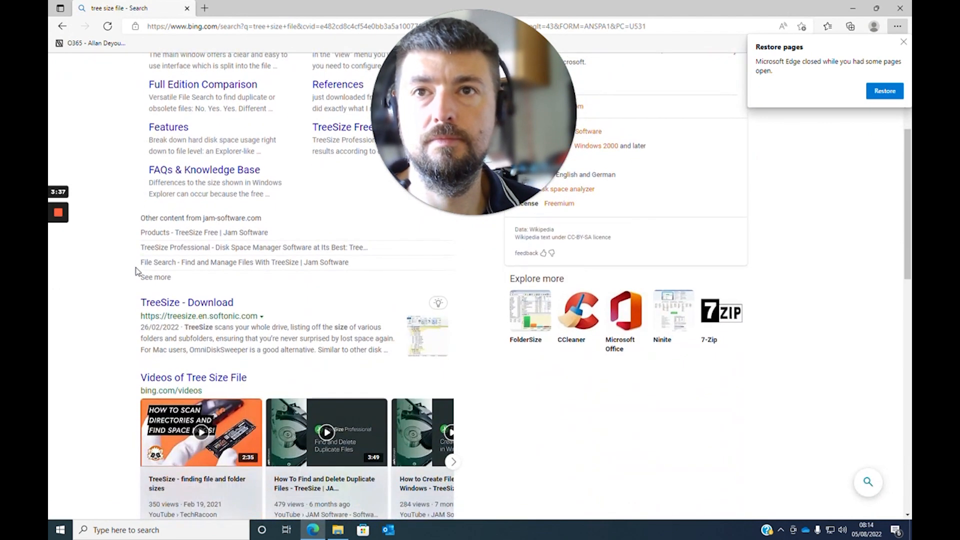
left_click(187, 302)
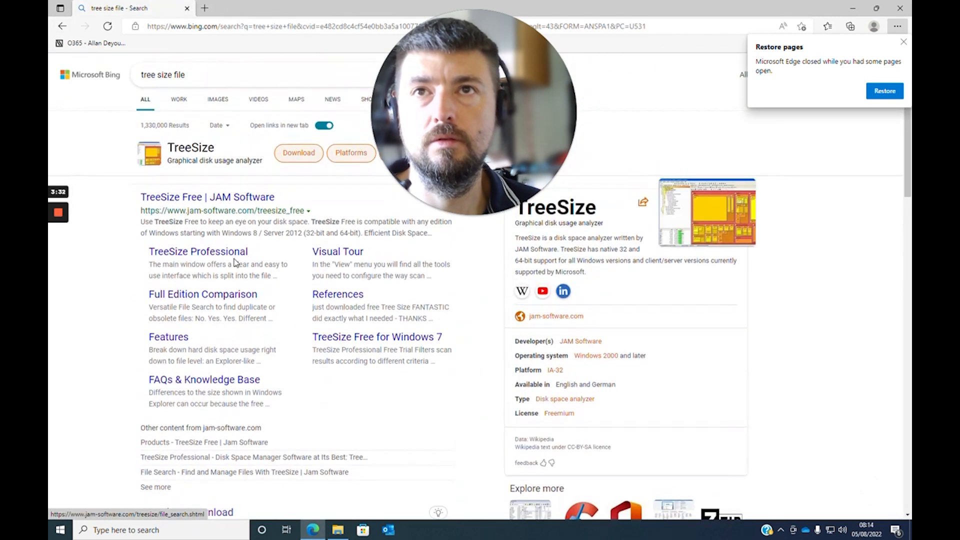
left_click(207, 196)
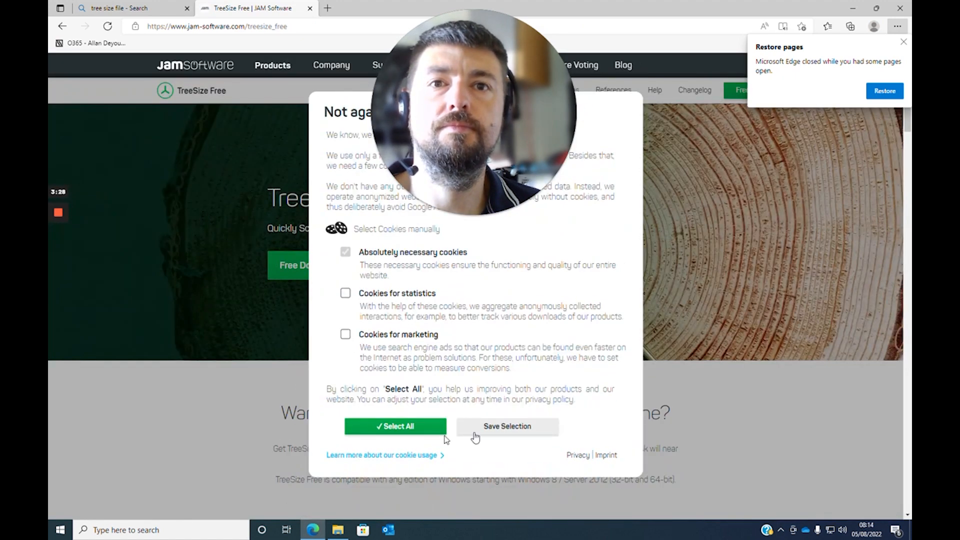
mouse_move(507, 429)
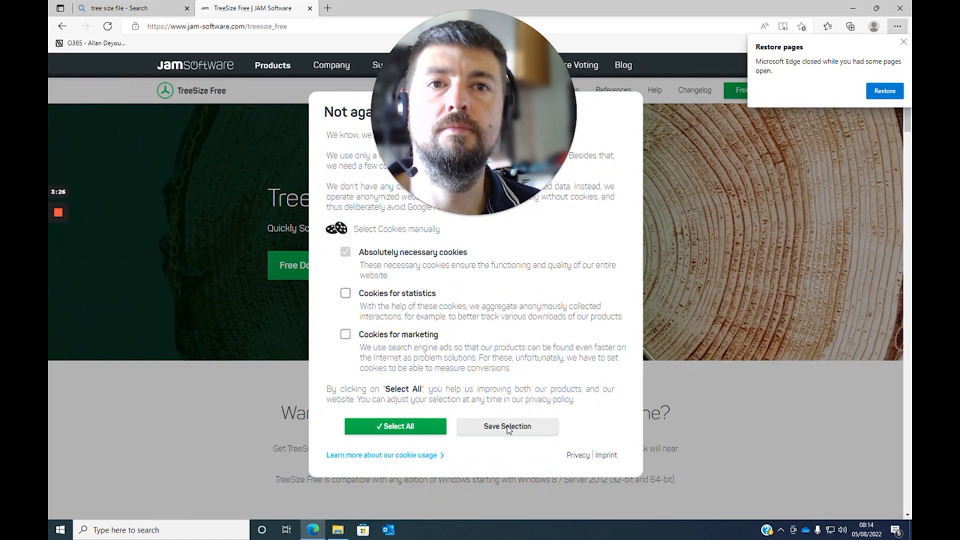
Save the cookie selection and download the TreeSize Free installer, continuing with the free edition
left_click(507, 426)
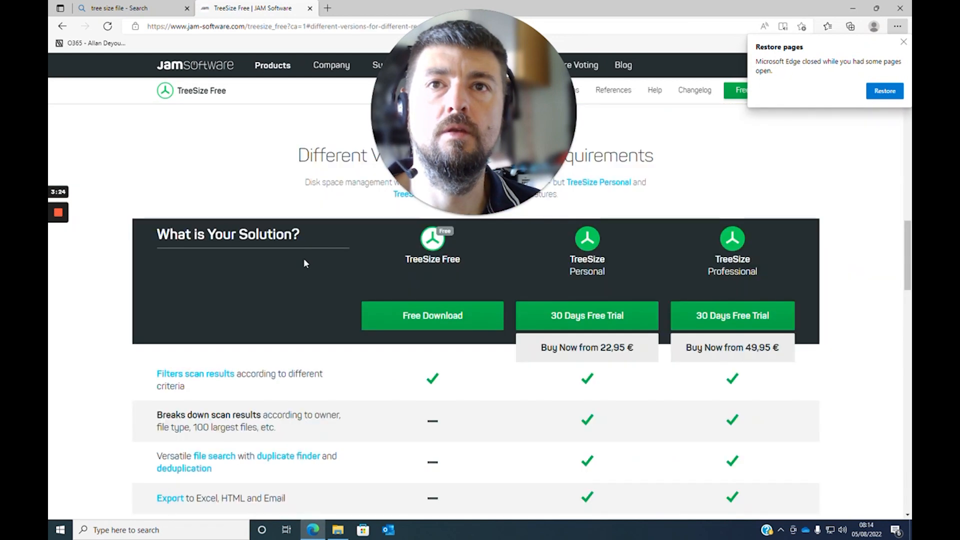
left_click(433, 315)
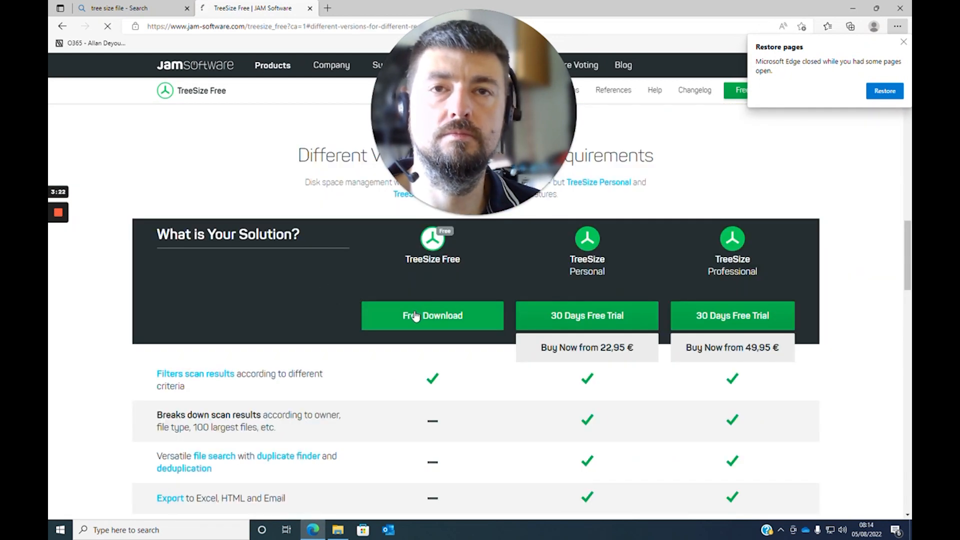
left_click(432, 316)
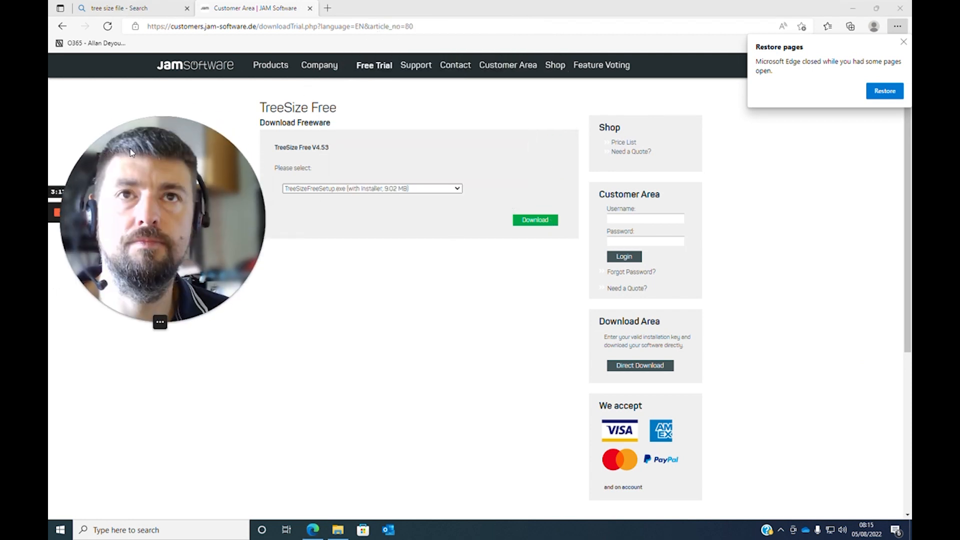
left_click(534, 220)
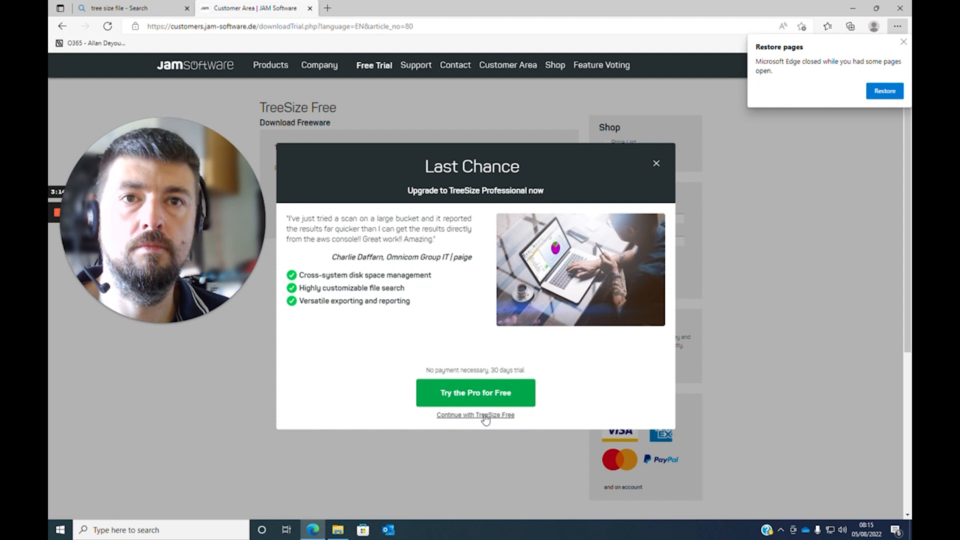
left_click(475, 414)
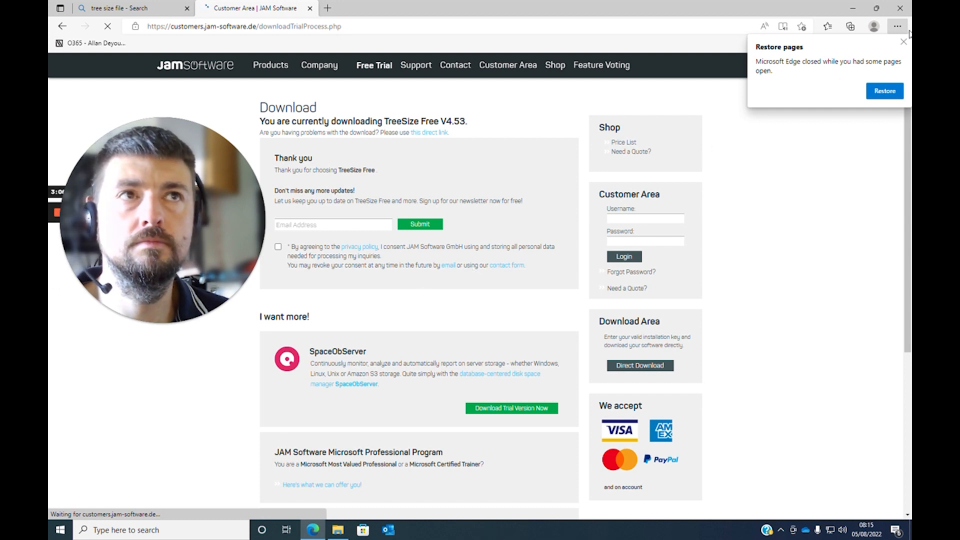
Dismiss the restore notice and show Edge's downloads list with TreeSizeFreeSetup.exe
left_click(903, 42)
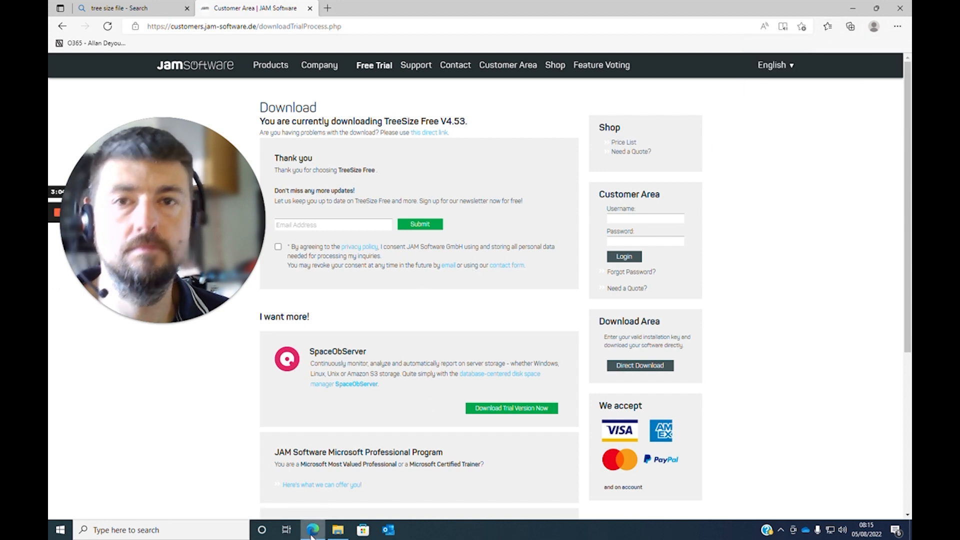
left_click(336, 529)
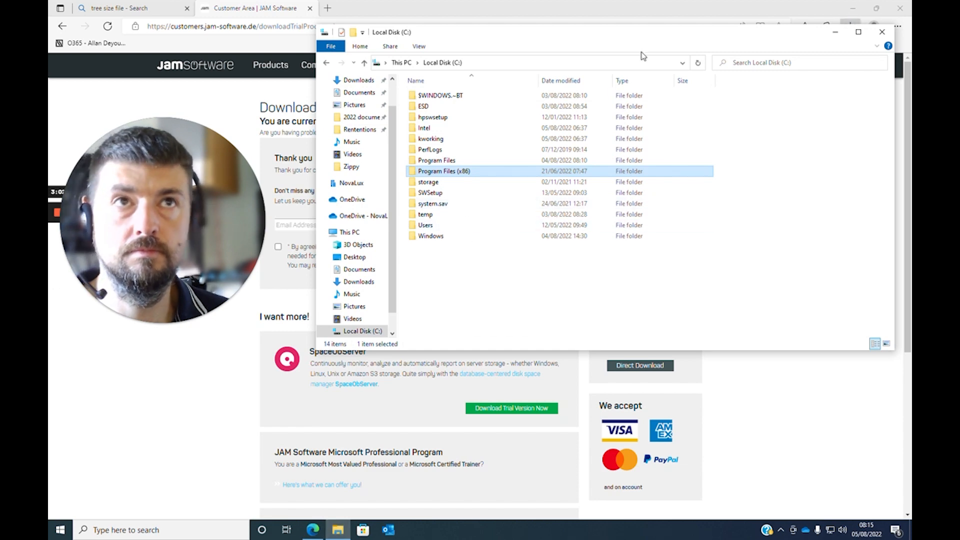
left_click(882, 32)
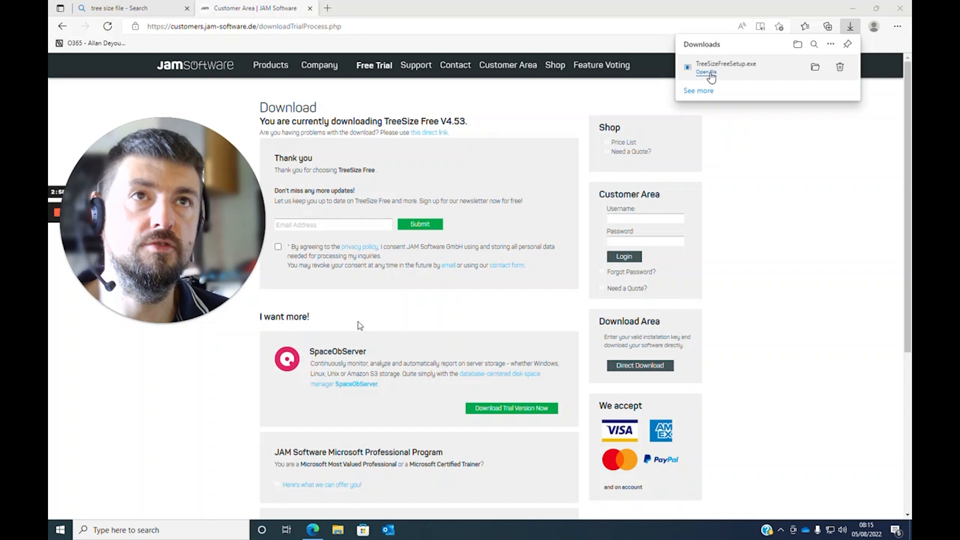
Install TreeSize Free V4.5.3 in English to the default folder, launching as administrator
left_click(706, 72)
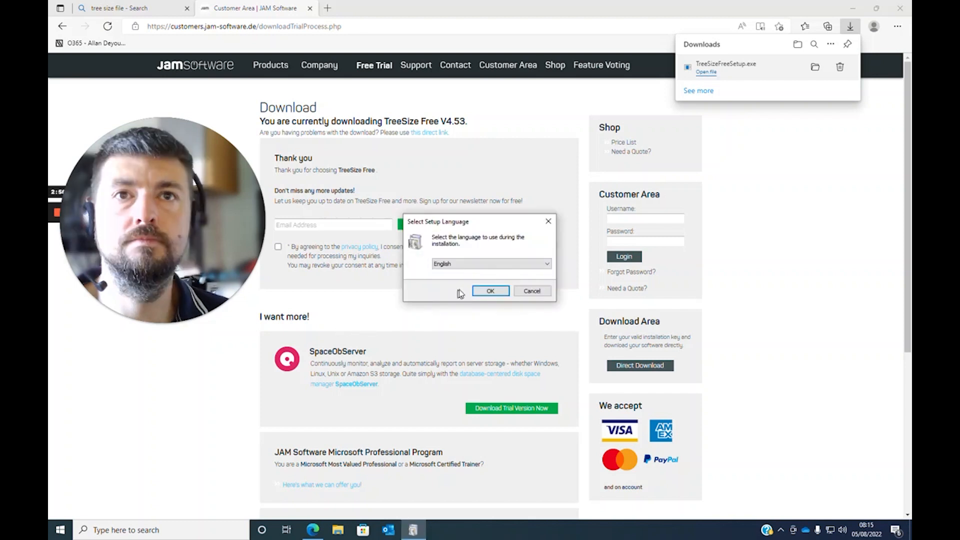
left_click(490, 291)
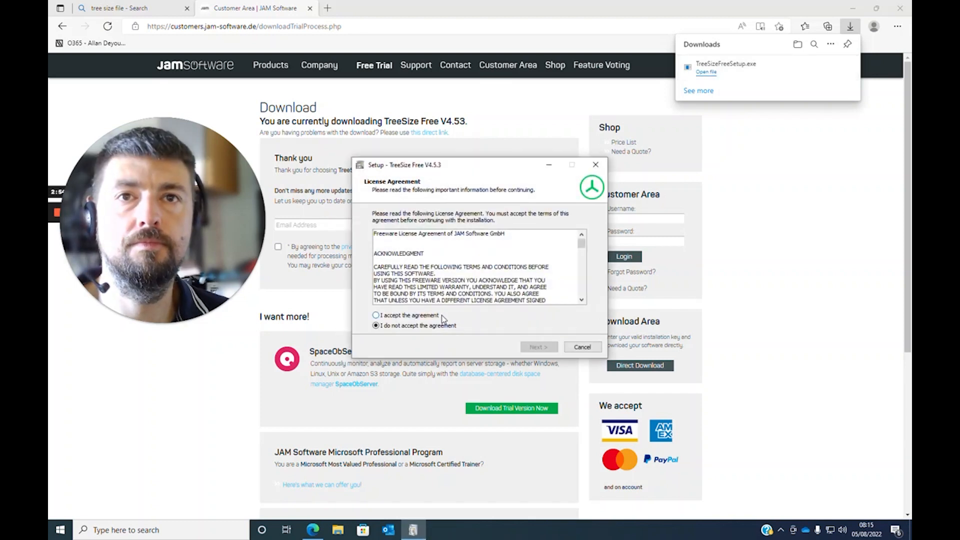
left_click(538, 347)
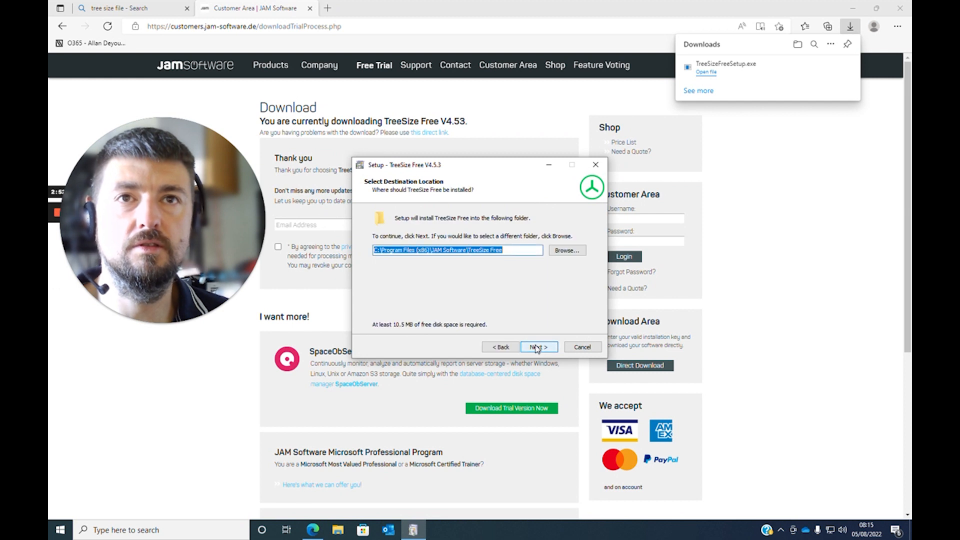
left_click(538, 347)
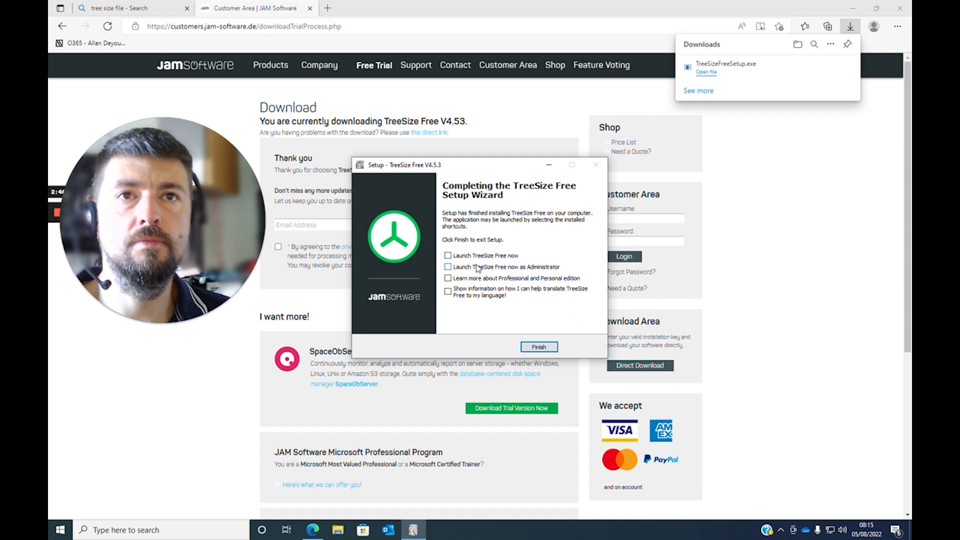
left_click(539, 346)
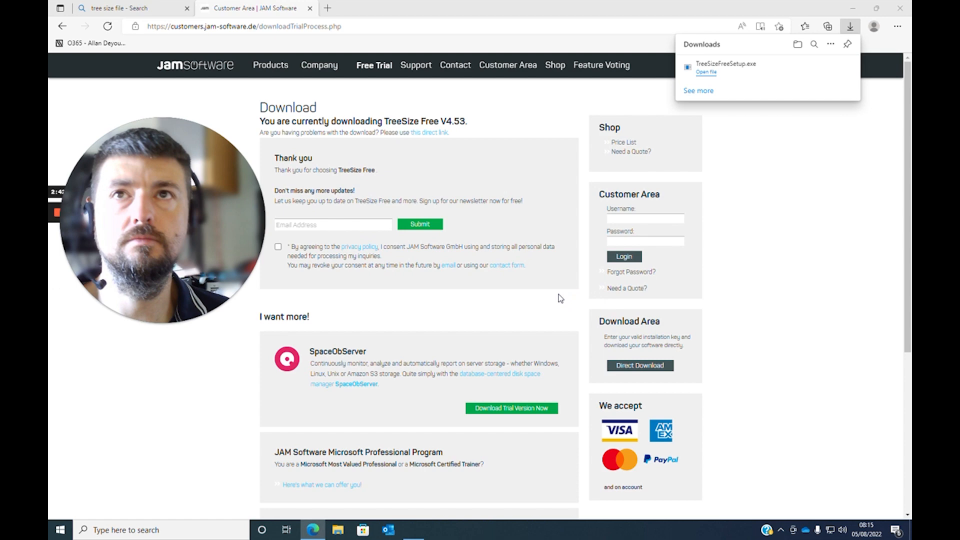
left_click(706, 71)
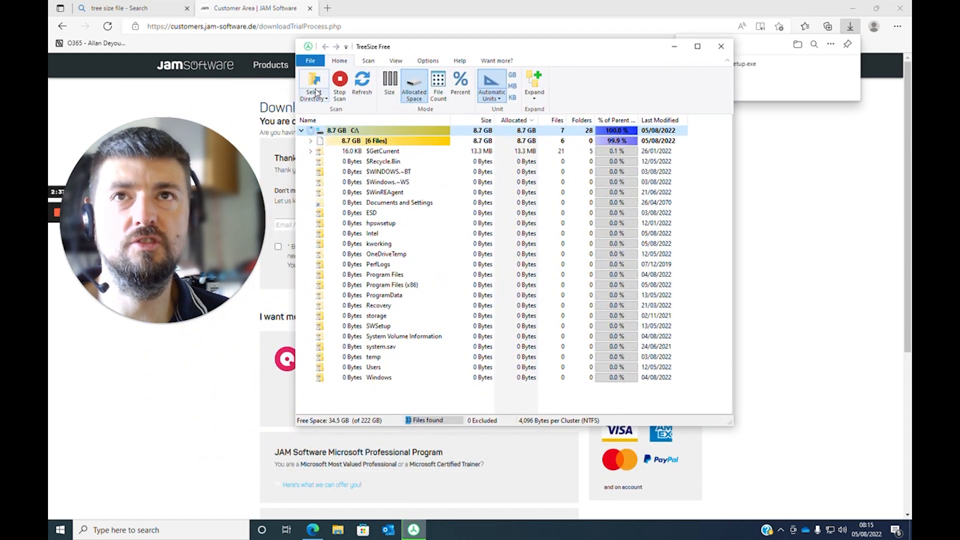
left_click(313, 85)
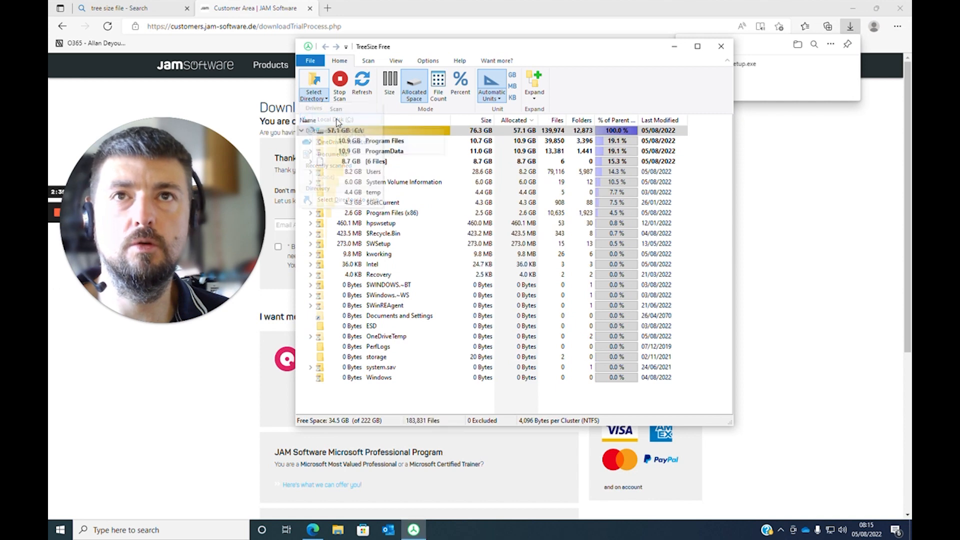
left_click(314, 92)
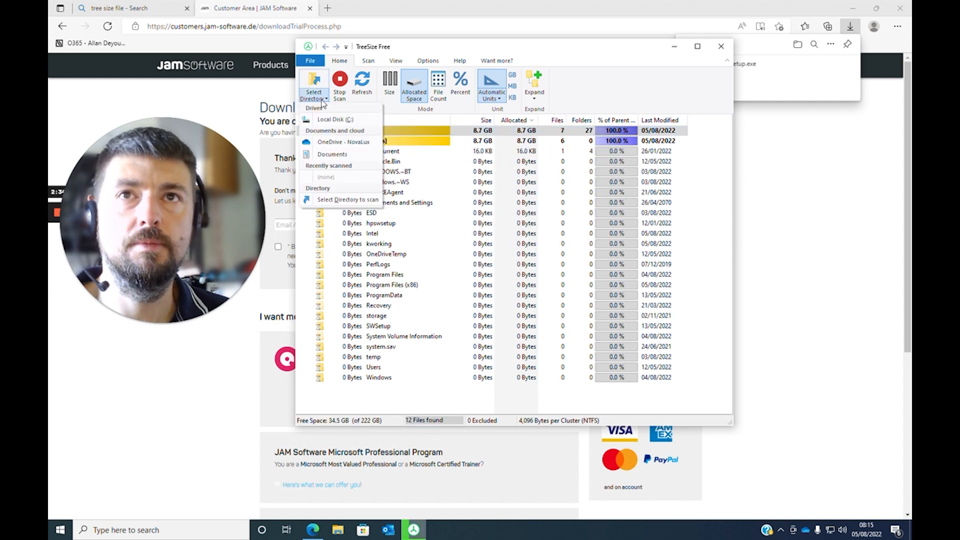
left_click(335, 120)
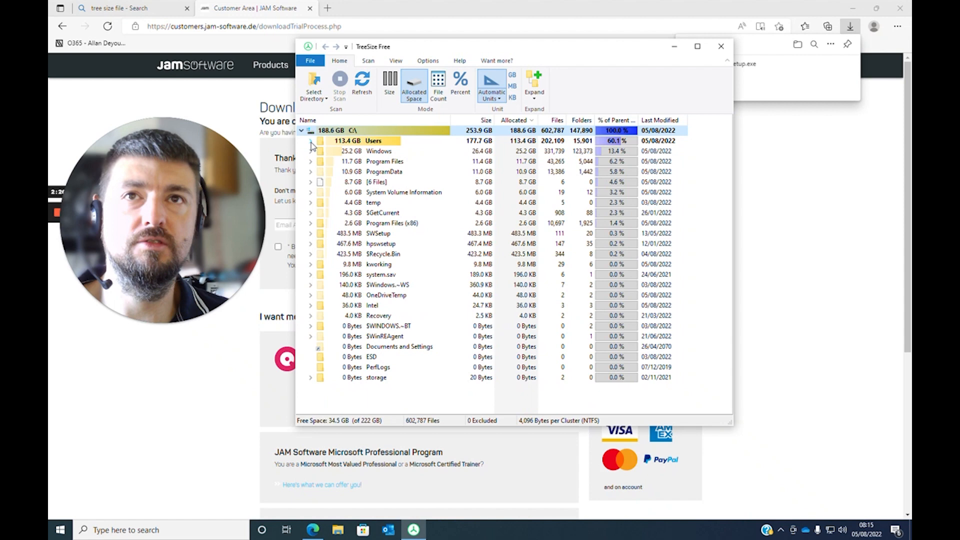
left_click(310, 140)
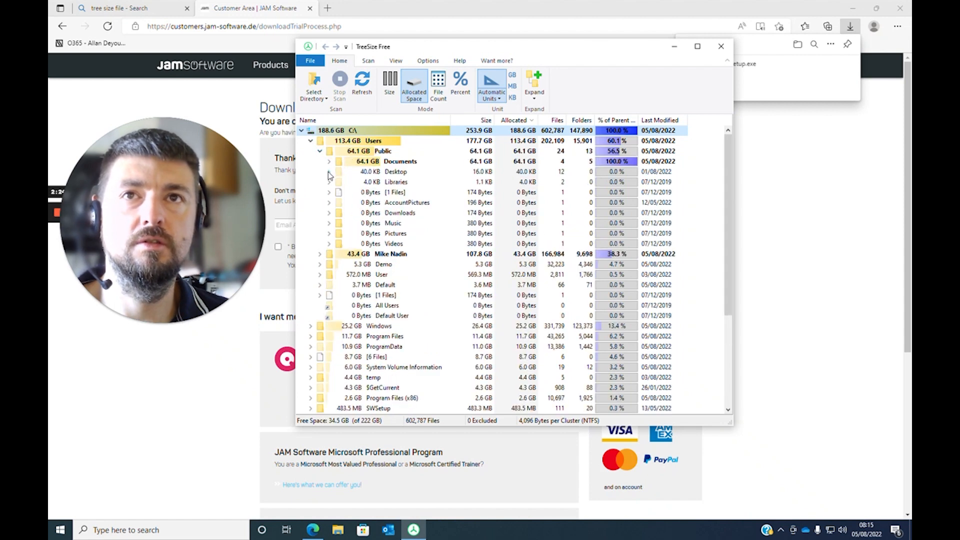
left_click(319, 254)
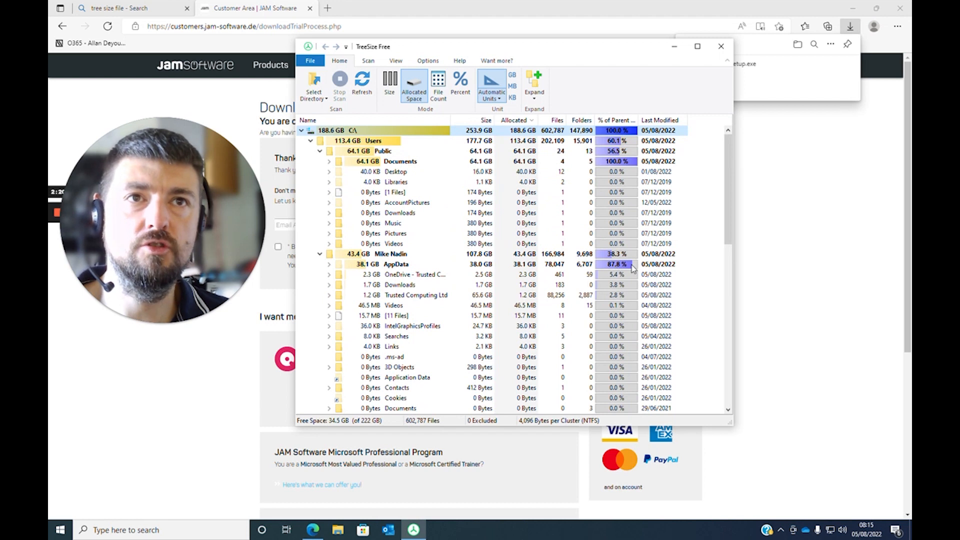
mouse_move(606, 152)
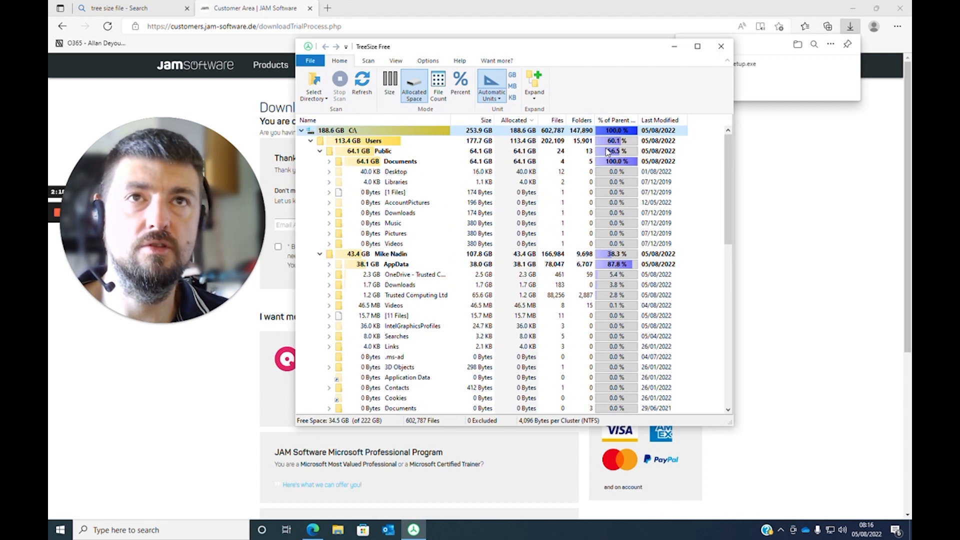